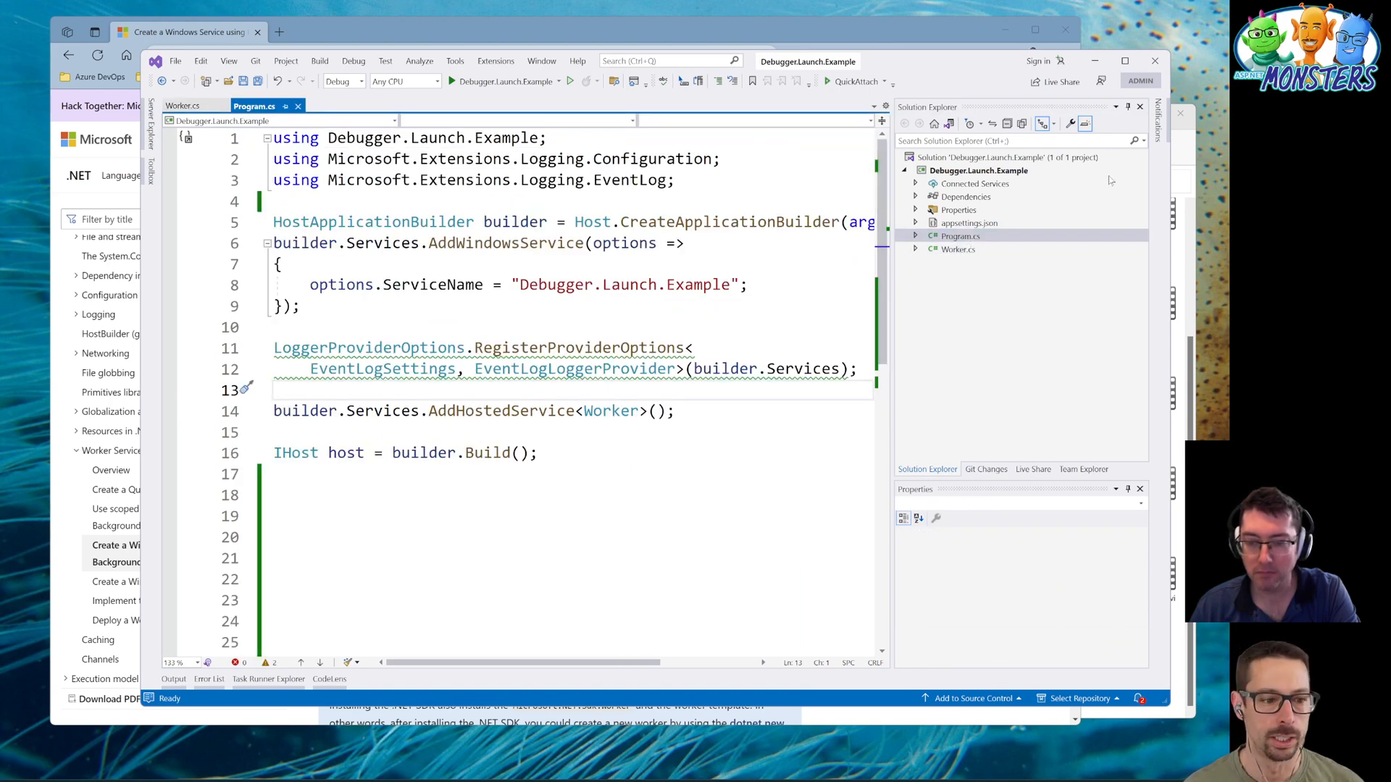
{"action": "mouse_move", "coordinate": [923, 698]}
{"action": "type", "text": "l"}
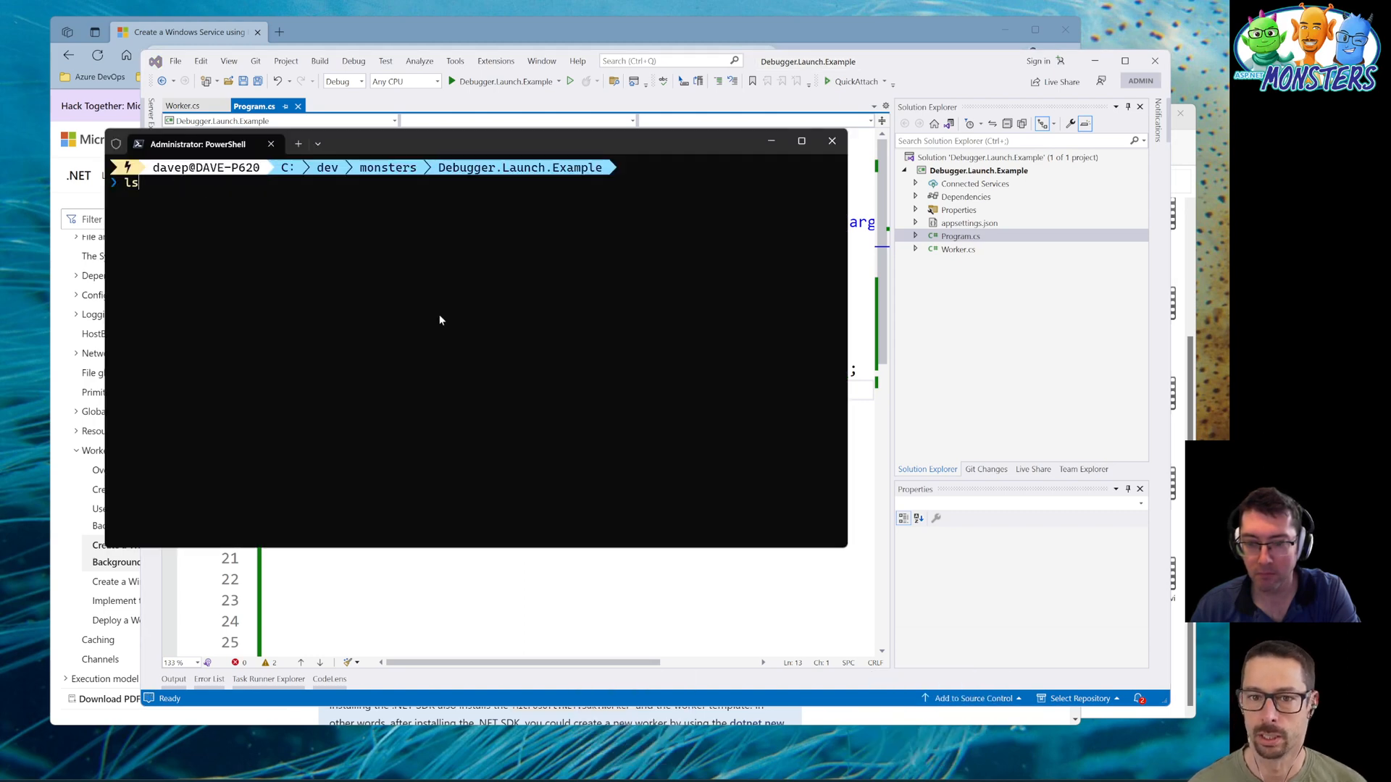
- Enter sc.exe create "Debugger.Launch.Example" with binpath pointing to the published executable
{"action": "type", "text": "sc.exe create \"Debugger.Launch.Example\" binpath=\"C:\\dev\\monsters\\Debugger.Launch.Example\\bin\\Debug\\net7.0\\win-x64\\publish\\Debugger.Launch.Example.exe\""}
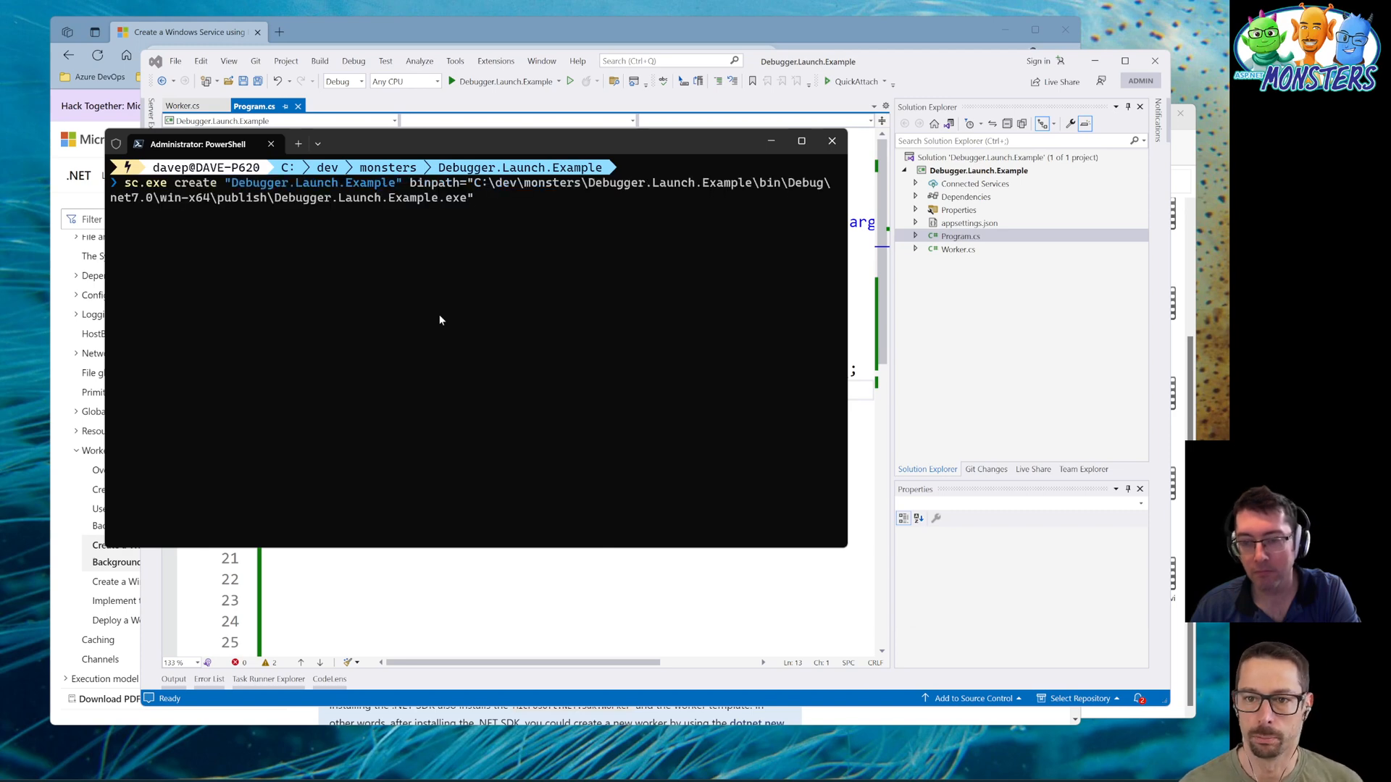
{"action": "mouse_move", "coordinate": [819, 200]}
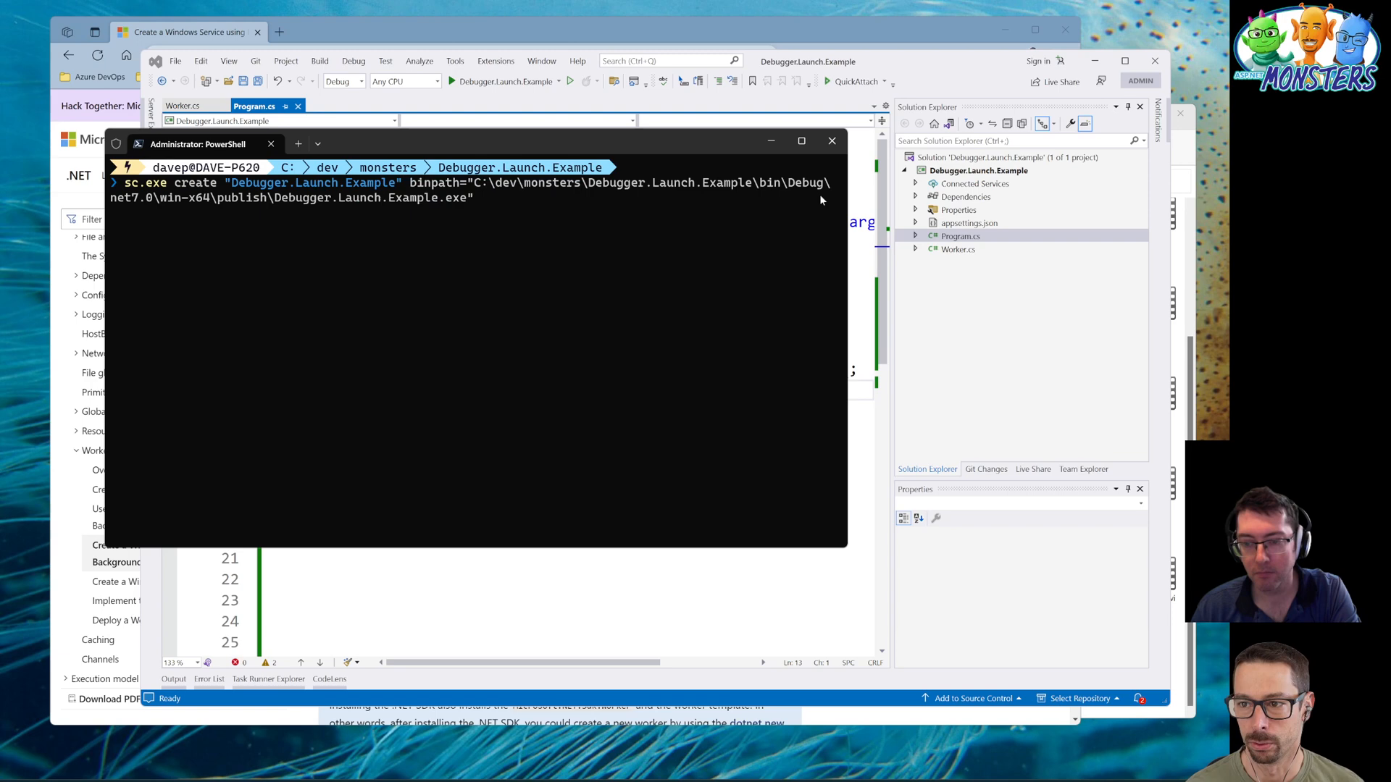
{"action": "mouse_move", "coordinate": [434, 228]}
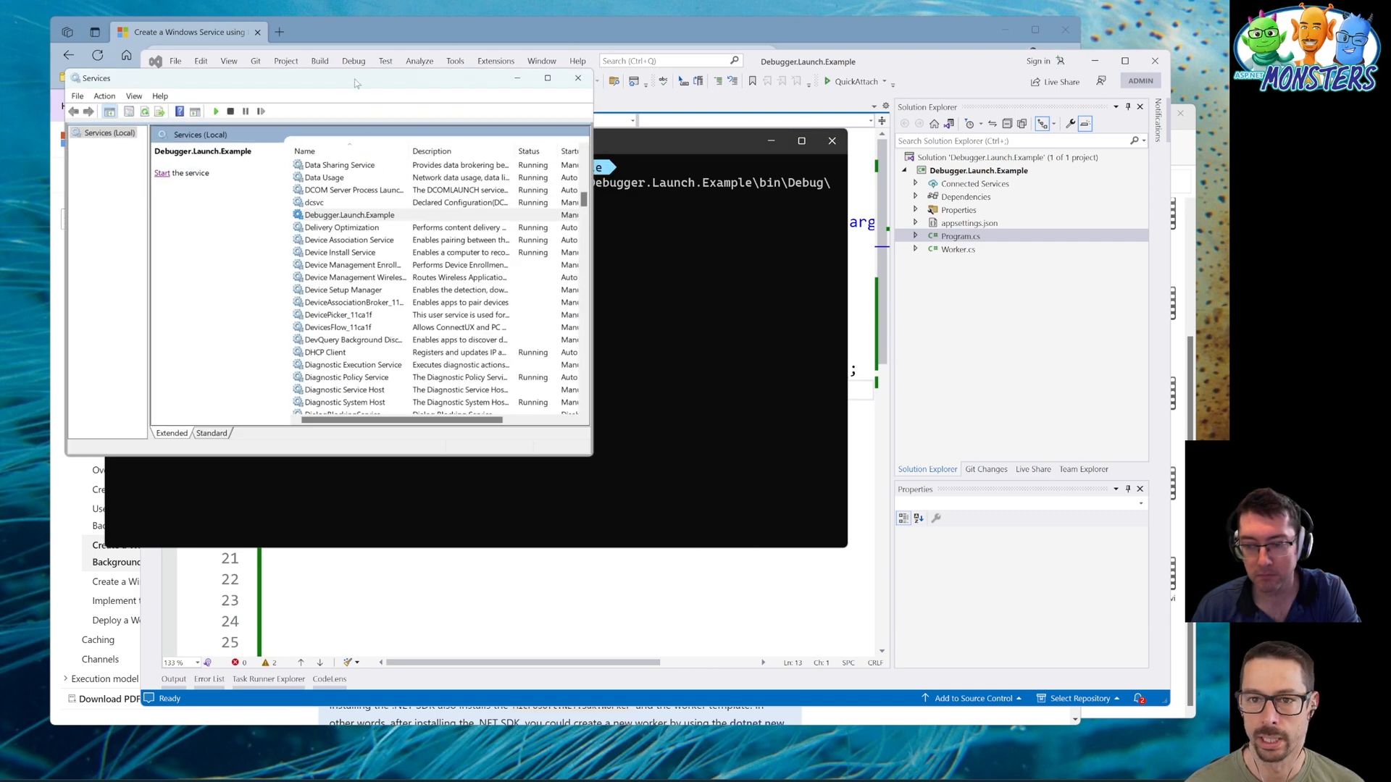
- Start the Debugger.Launch.Example service and dismiss the resulting error 1053 message
{"action": "left_click", "coordinate": [346, 202]}
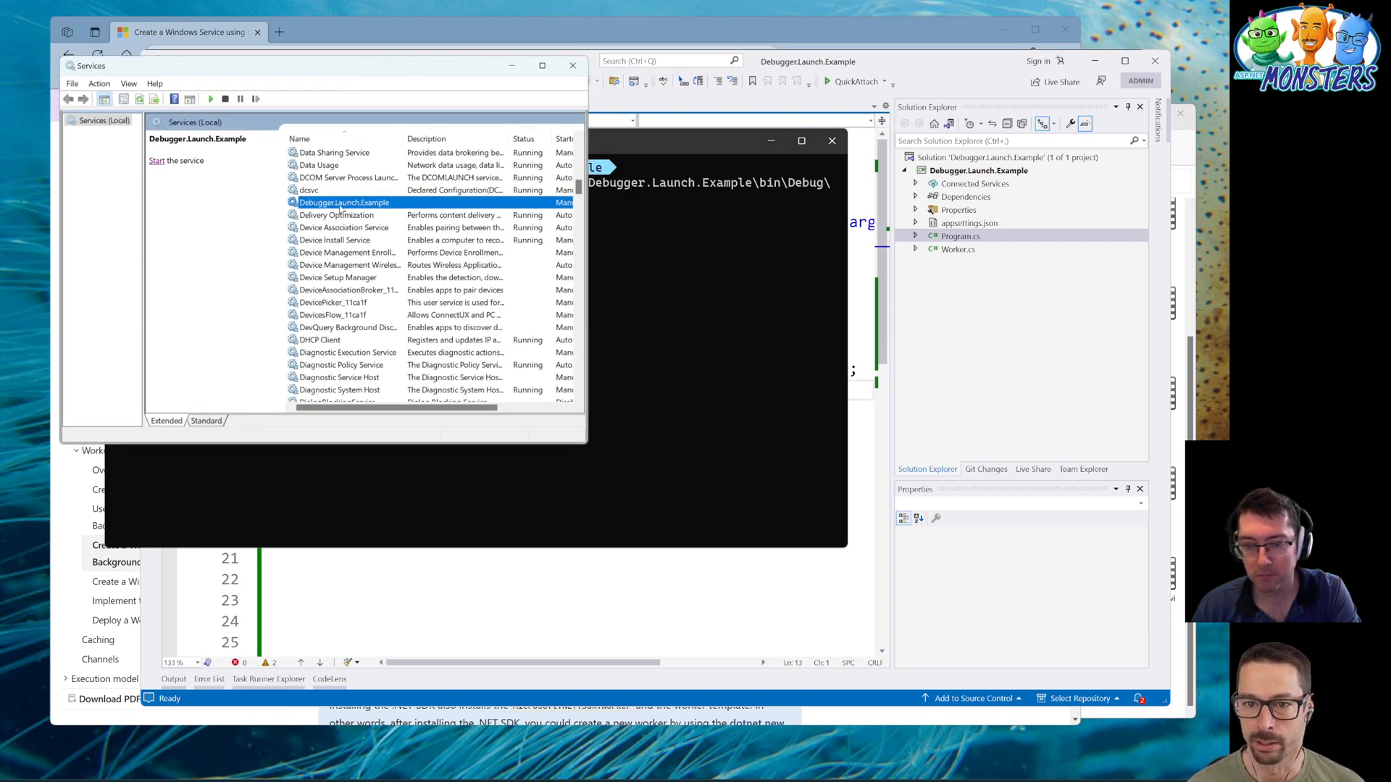
{"action": "left_click", "coordinate": [160, 161]}
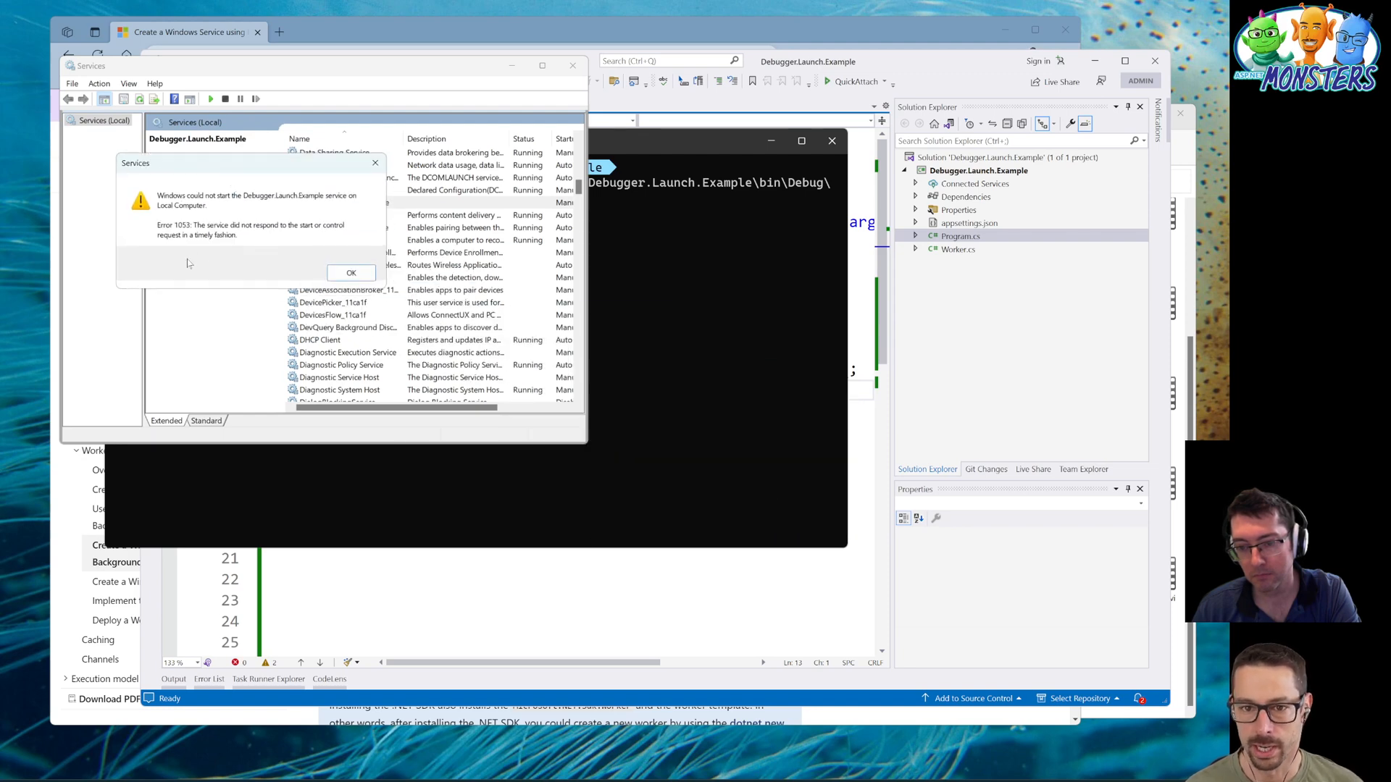
{"action": "mouse_move", "coordinate": [251, 208]}
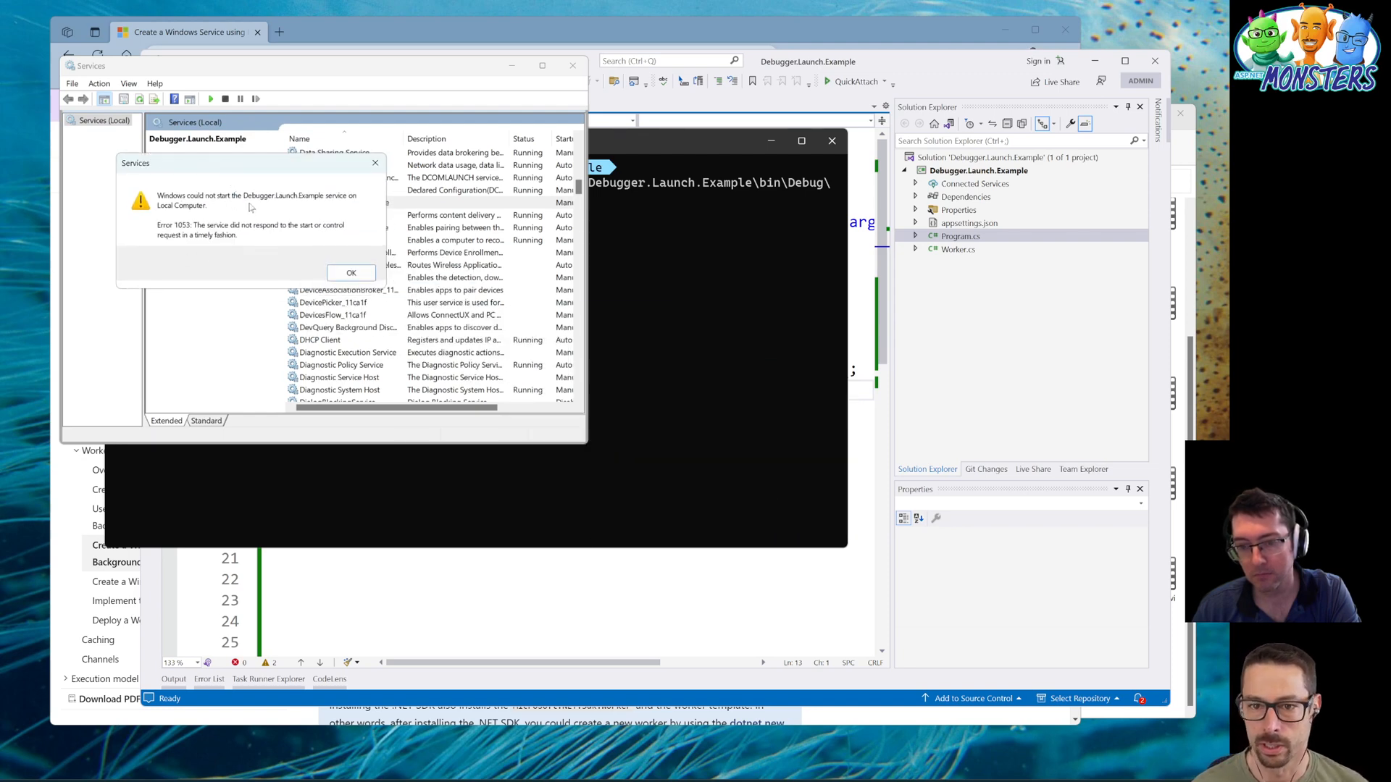
{"action": "mouse_move", "coordinate": [133, 244]}
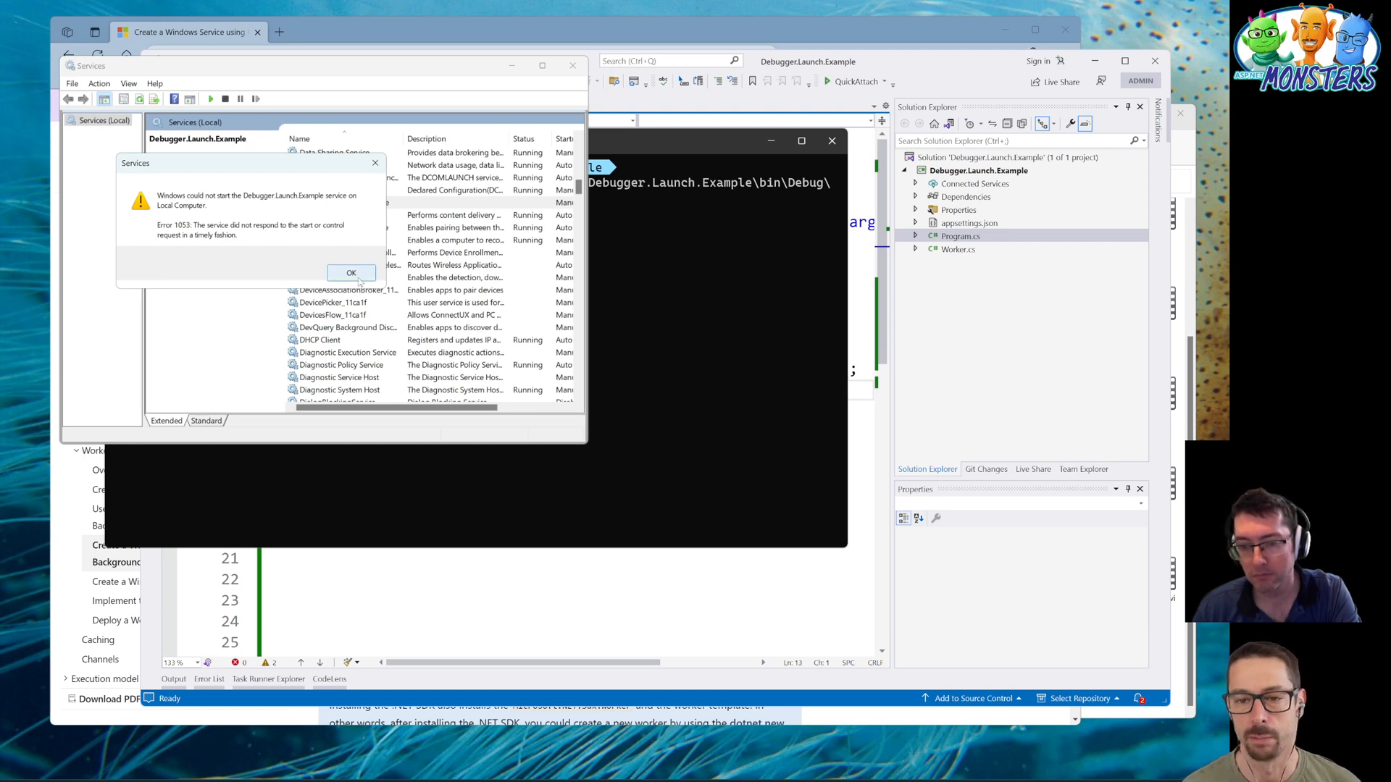
{"action": "left_click", "coordinate": [350, 272]}
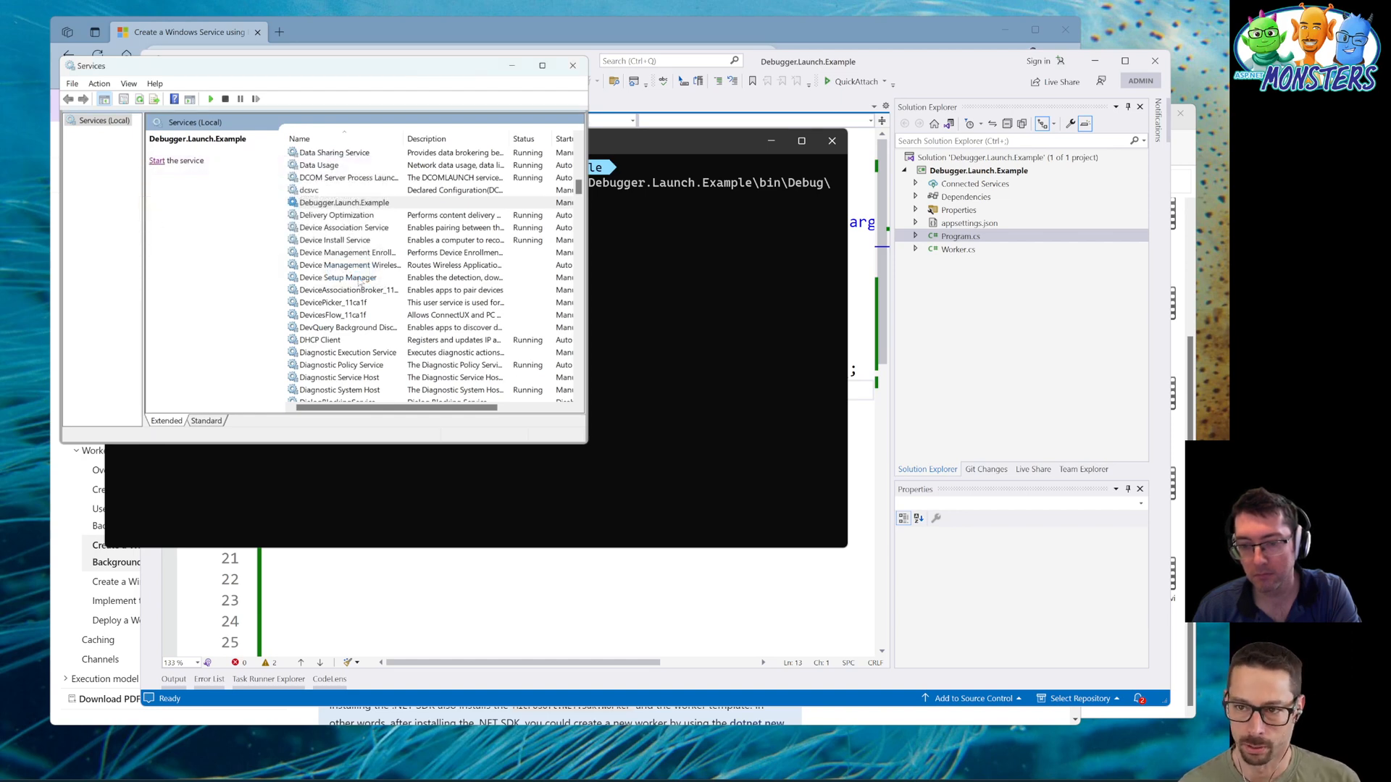
{"action": "mouse_move", "coordinate": [907, 98]}
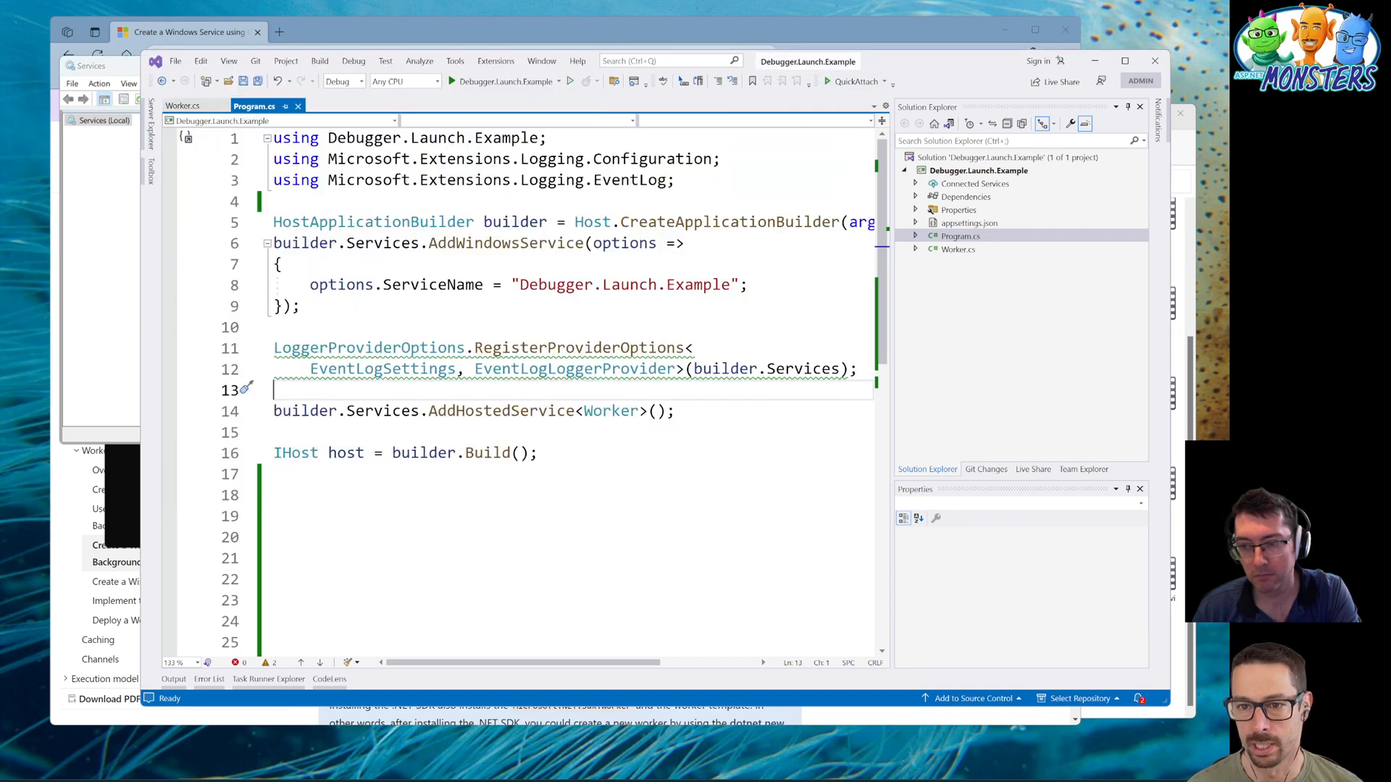
- Insert System.Diagnostics.Debugger.Launch() above the HostApplicationBuilder line, then run dotnet publish
{"action": "key", "text": "enter"}
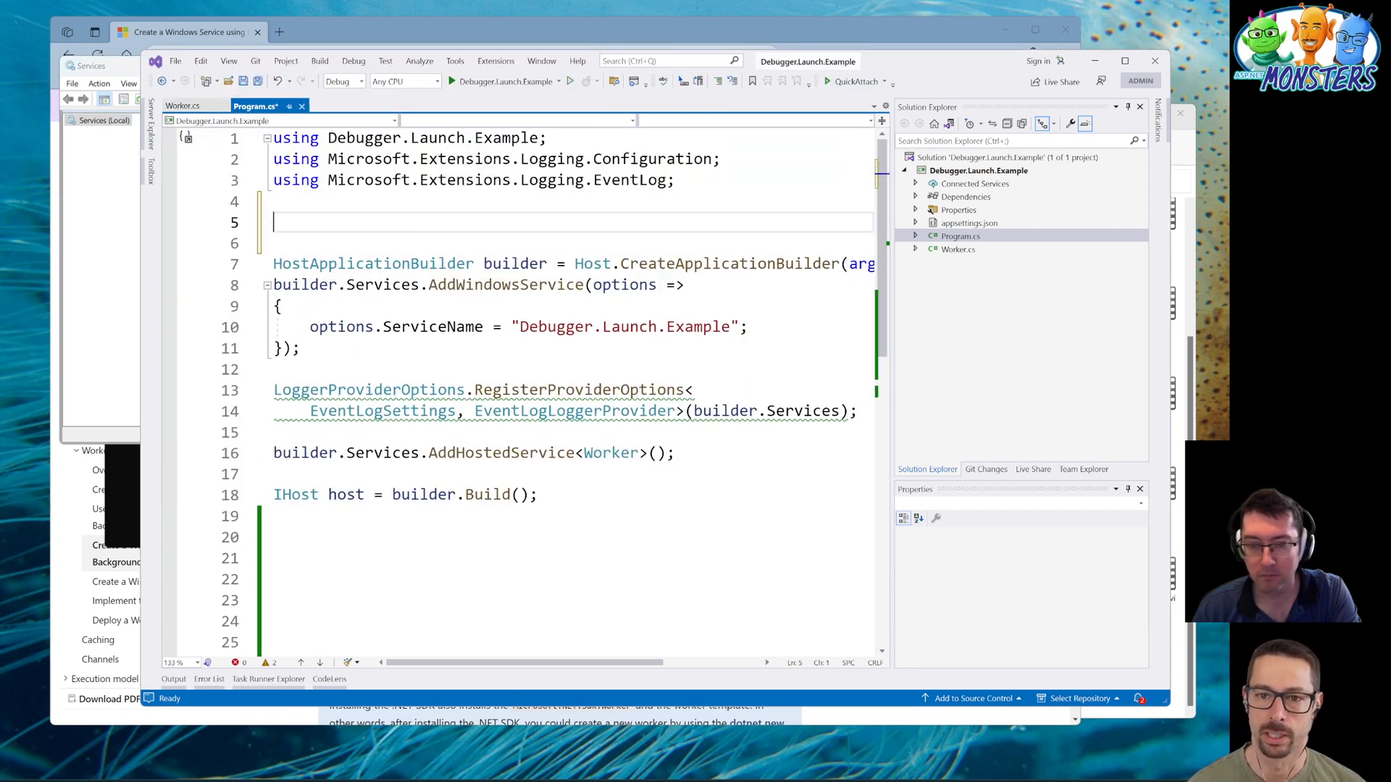
{"action": "type", "text": "System"}
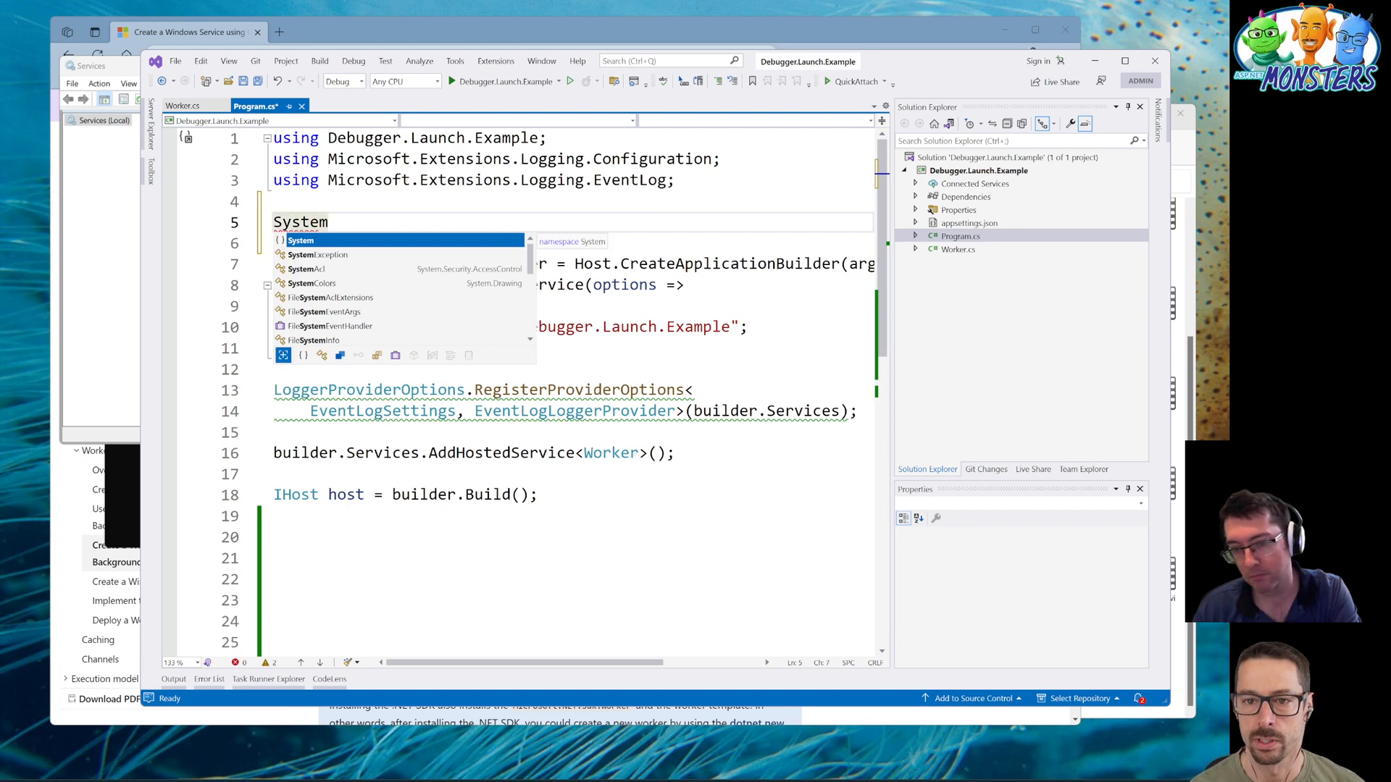
{"action": "type", "text": ".Di"}
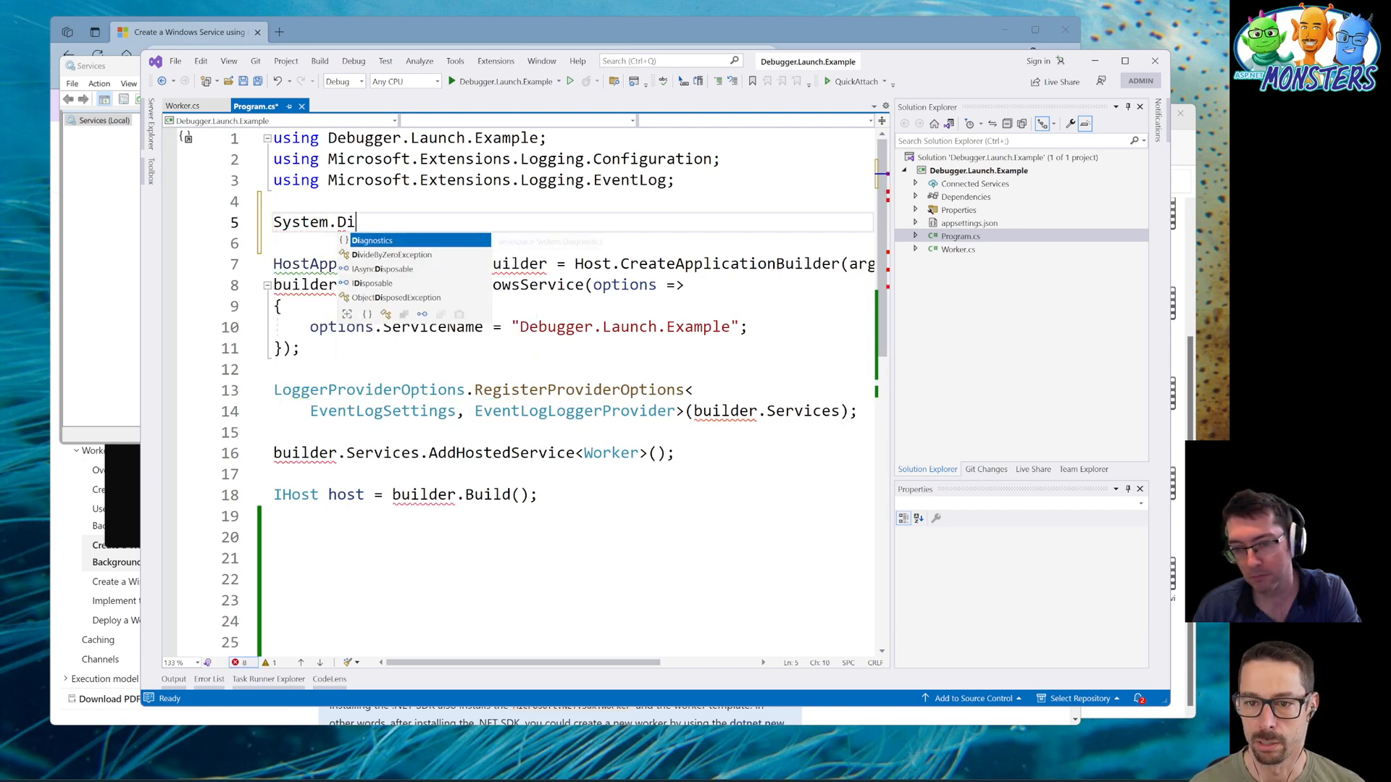
{"action": "type", "text": "agnostics.De"}
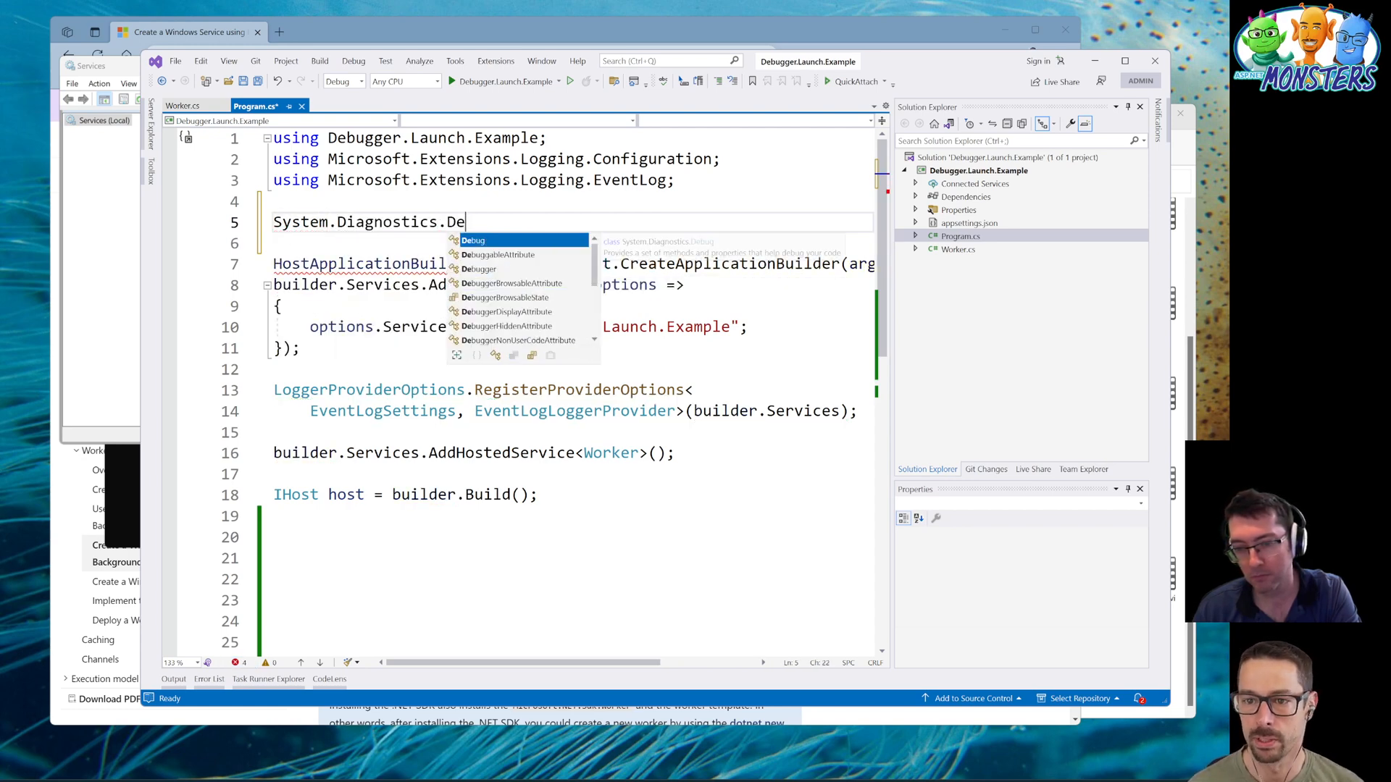
{"action": "type", "text": "bugger.Launch();"}
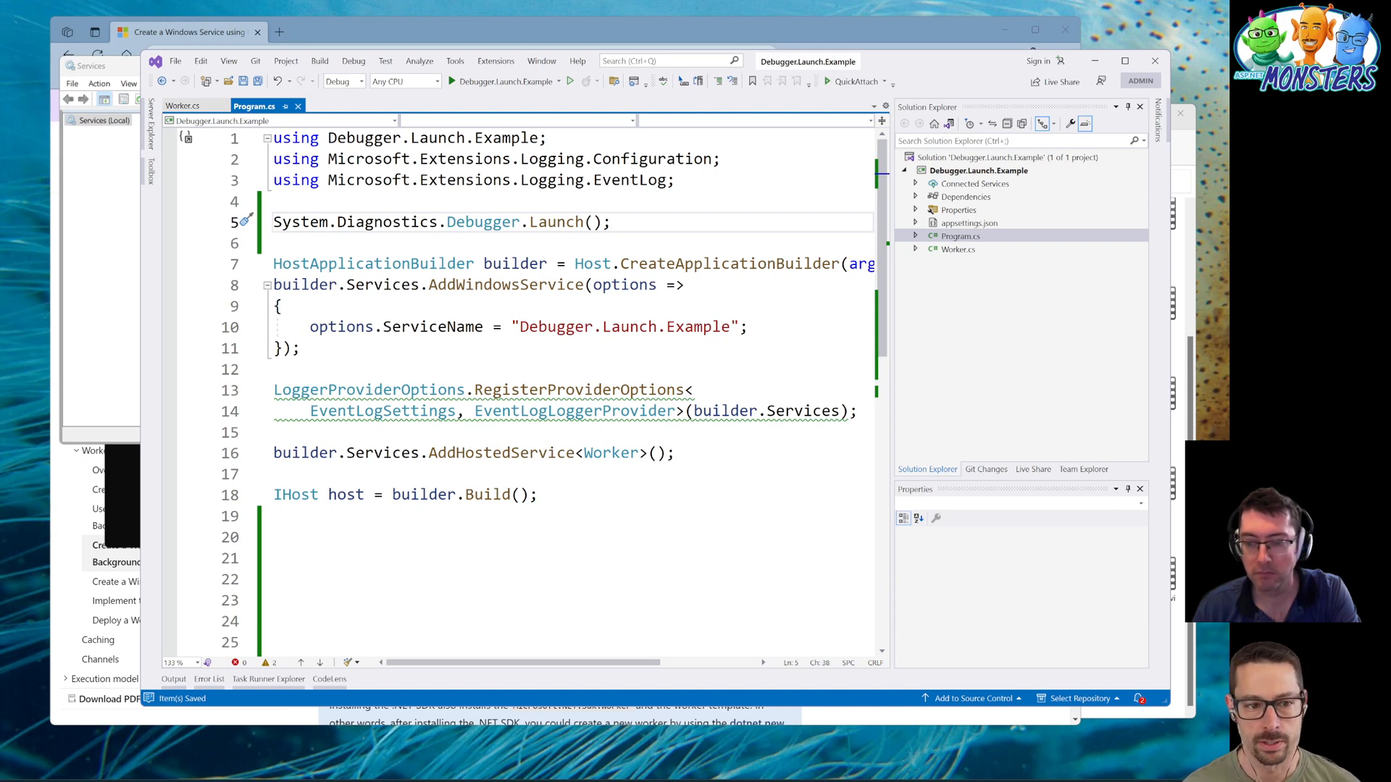
{"action": "mouse_move", "coordinate": [134, 506]}
{"action": "type", "text": "dotnet publi"}
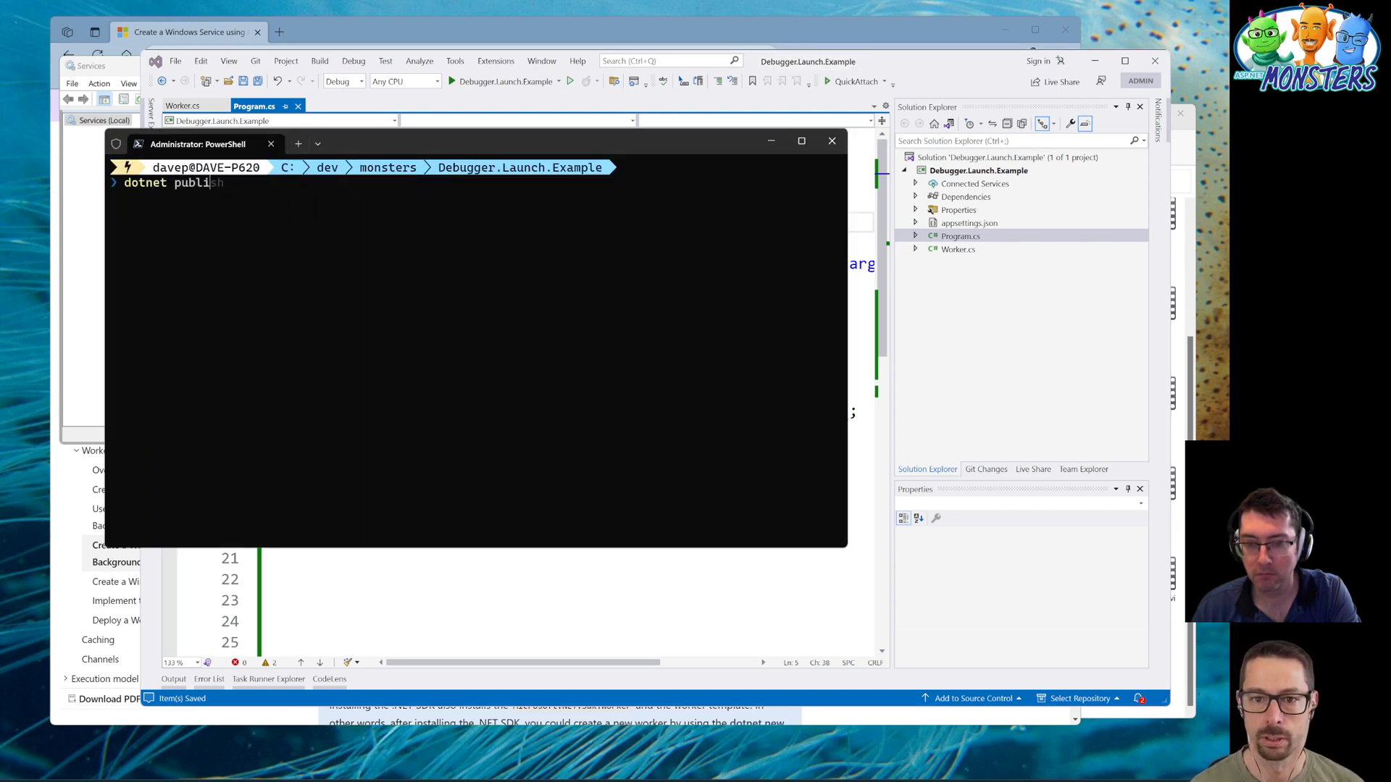
{"action": "key", "text": "Return"}
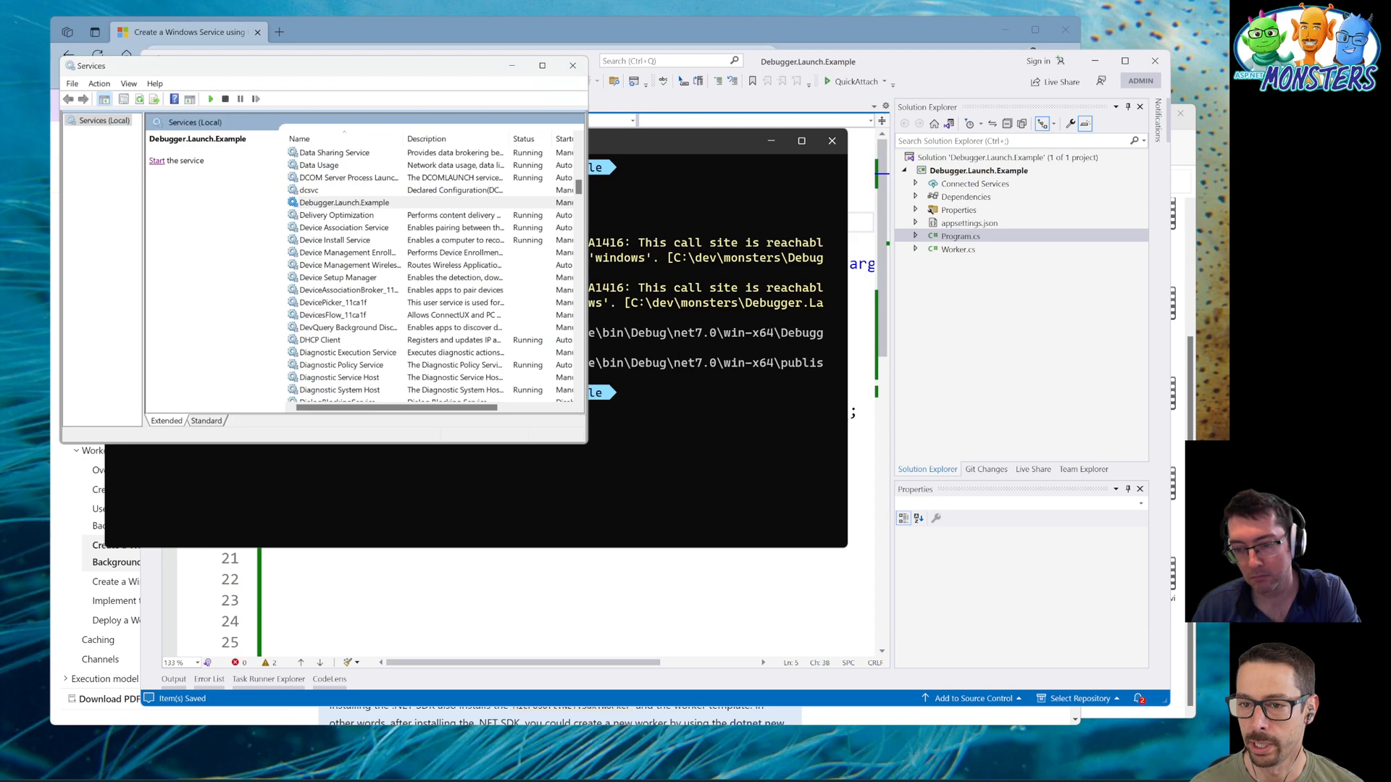
- Start Debugger.Launch.Example and attach the existing Visual Studio (Administrator) instance as debugger
{"action": "left_click", "coordinate": [175, 161]}
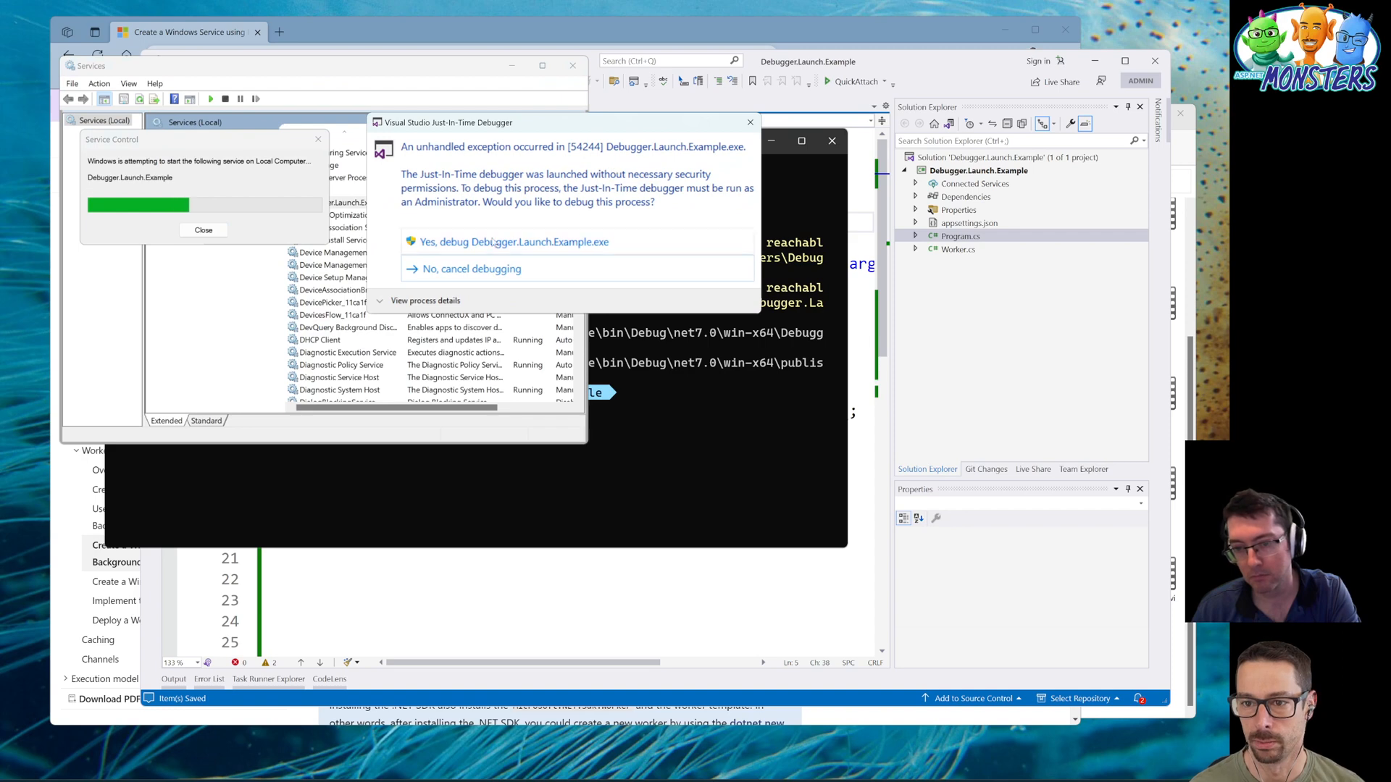
{"action": "left_click", "coordinate": [514, 241]}
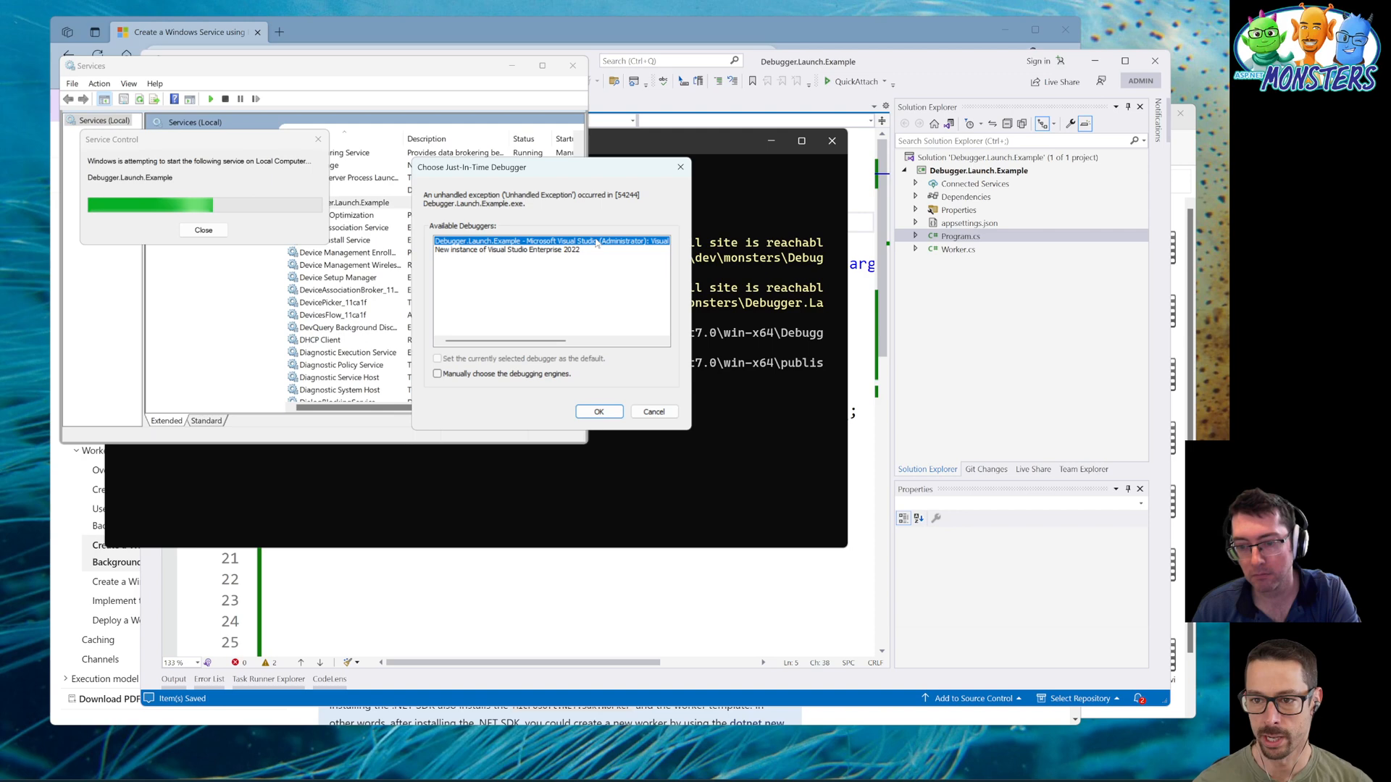
{"action": "left_click", "coordinate": [652, 411]}
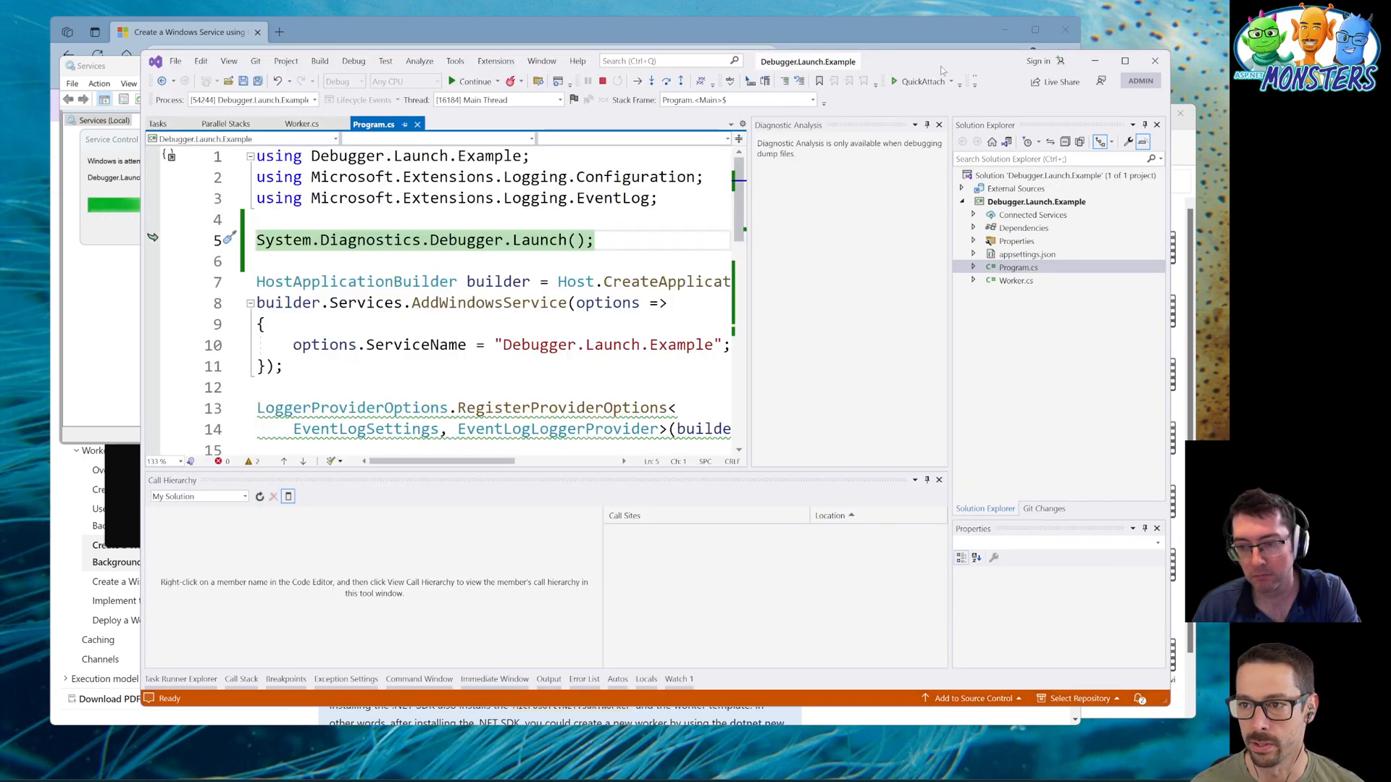
- Step over to the LoggerProviderOptions line and scroll through Program.cs
{"action": "left_click", "coordinate": [608, 303]}
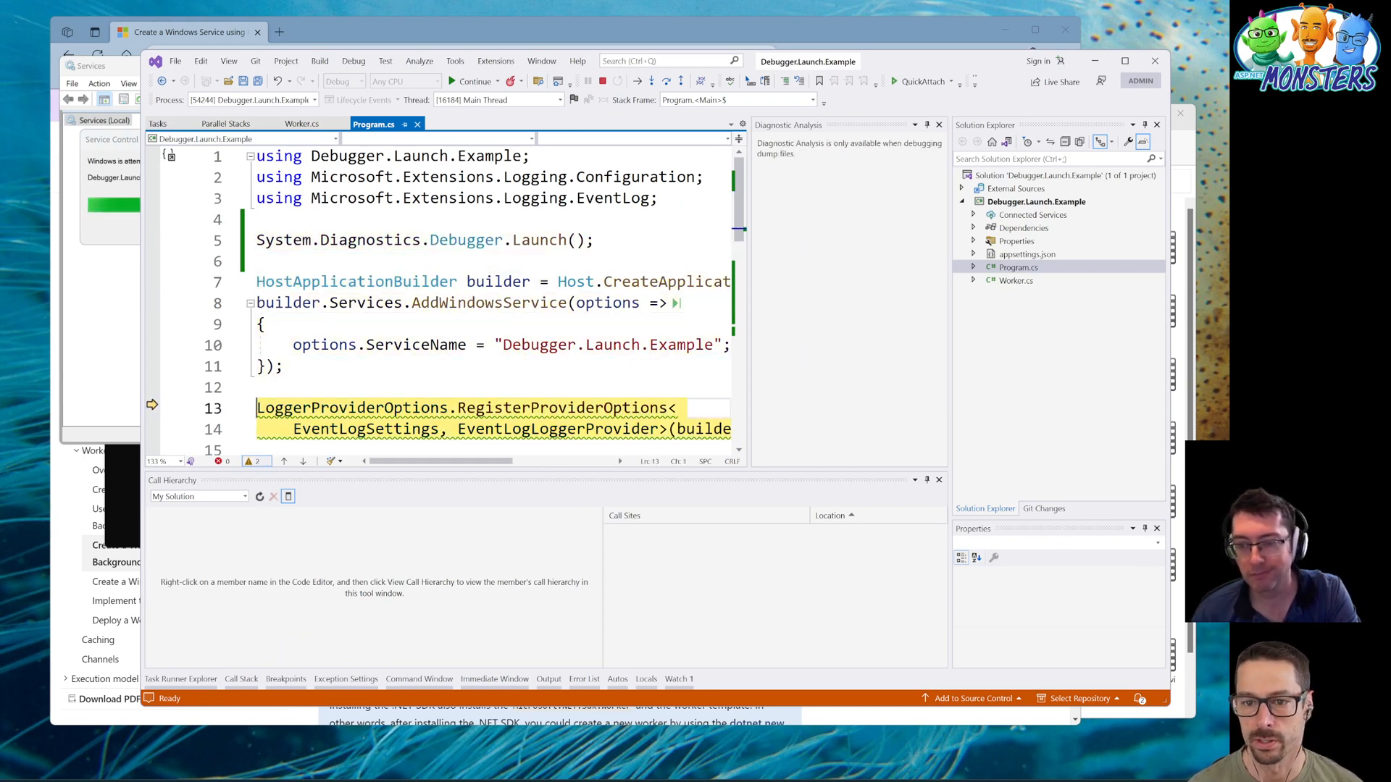
{"action": "mouse_move", "coordinate": [499, 303]}
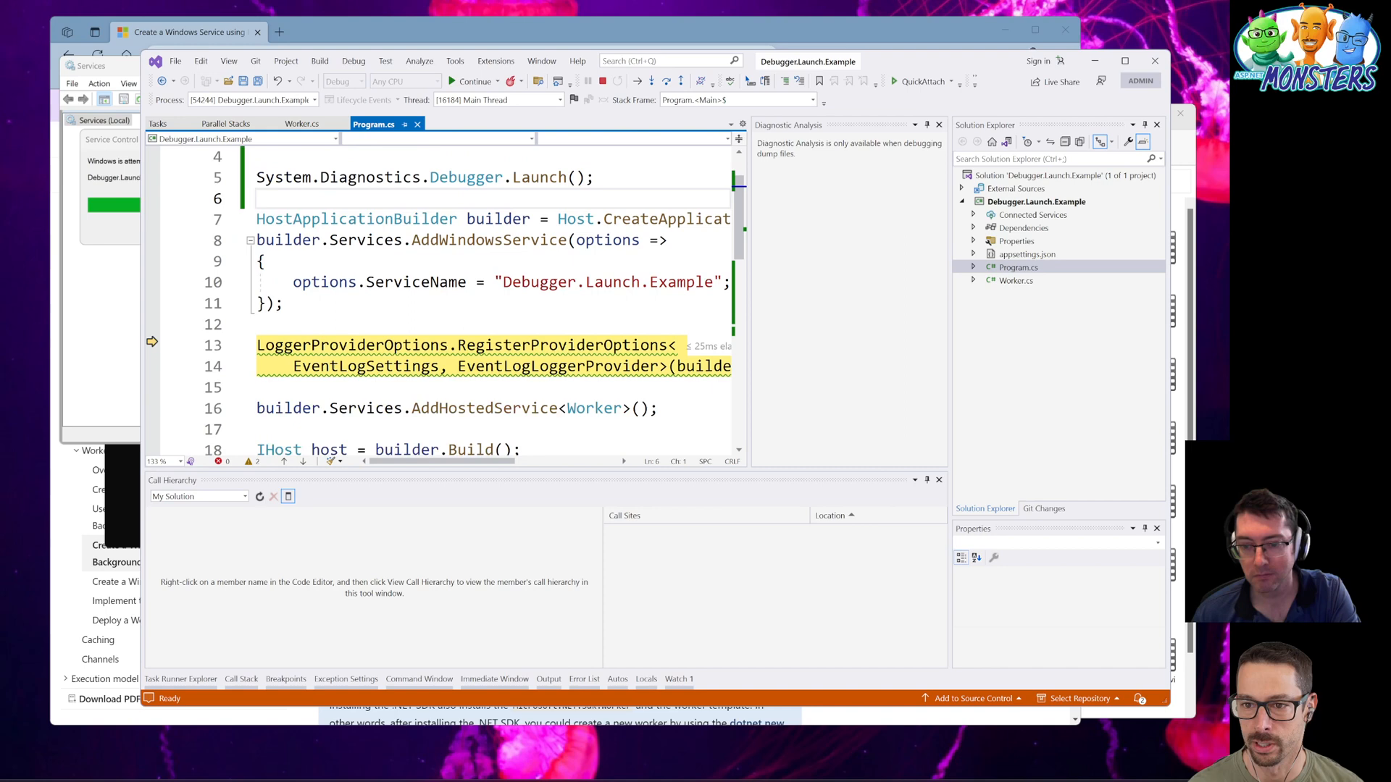
{"action": "scroll", "scroll_direction": "down", "scroll_amount": 3}
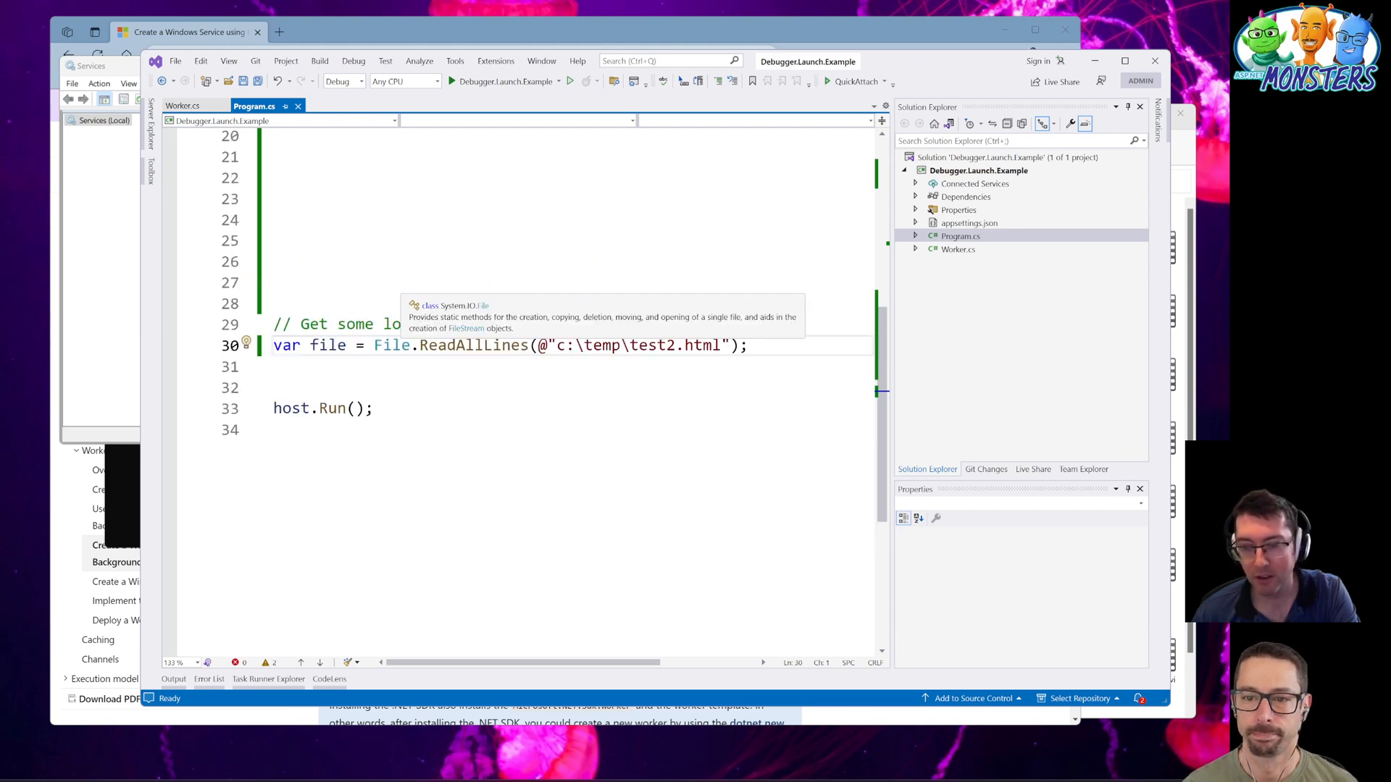
{"action": "scroll", "scroll_direction": "up", "scroll_amount": 3}
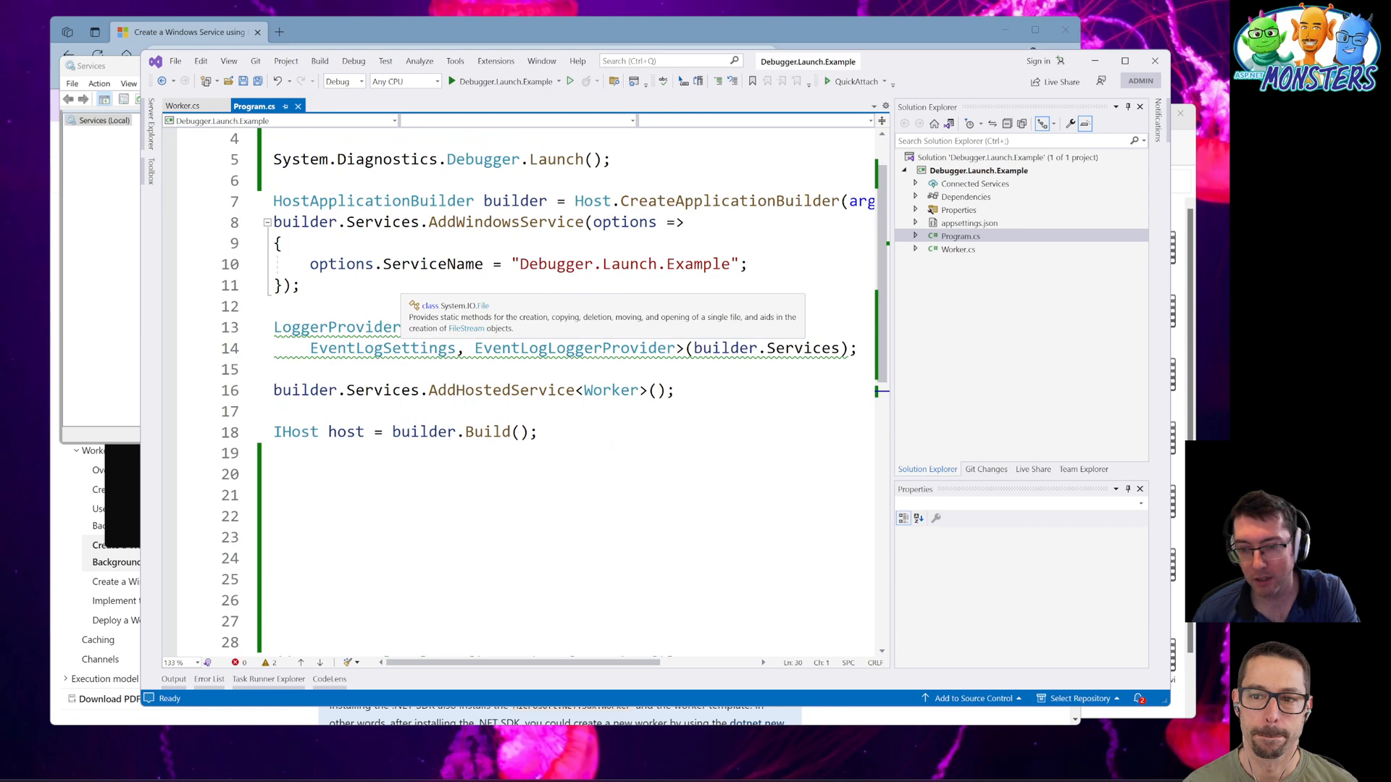
{"action": "scroll", "scroll_direction": "up", "scroll_amount": 3}
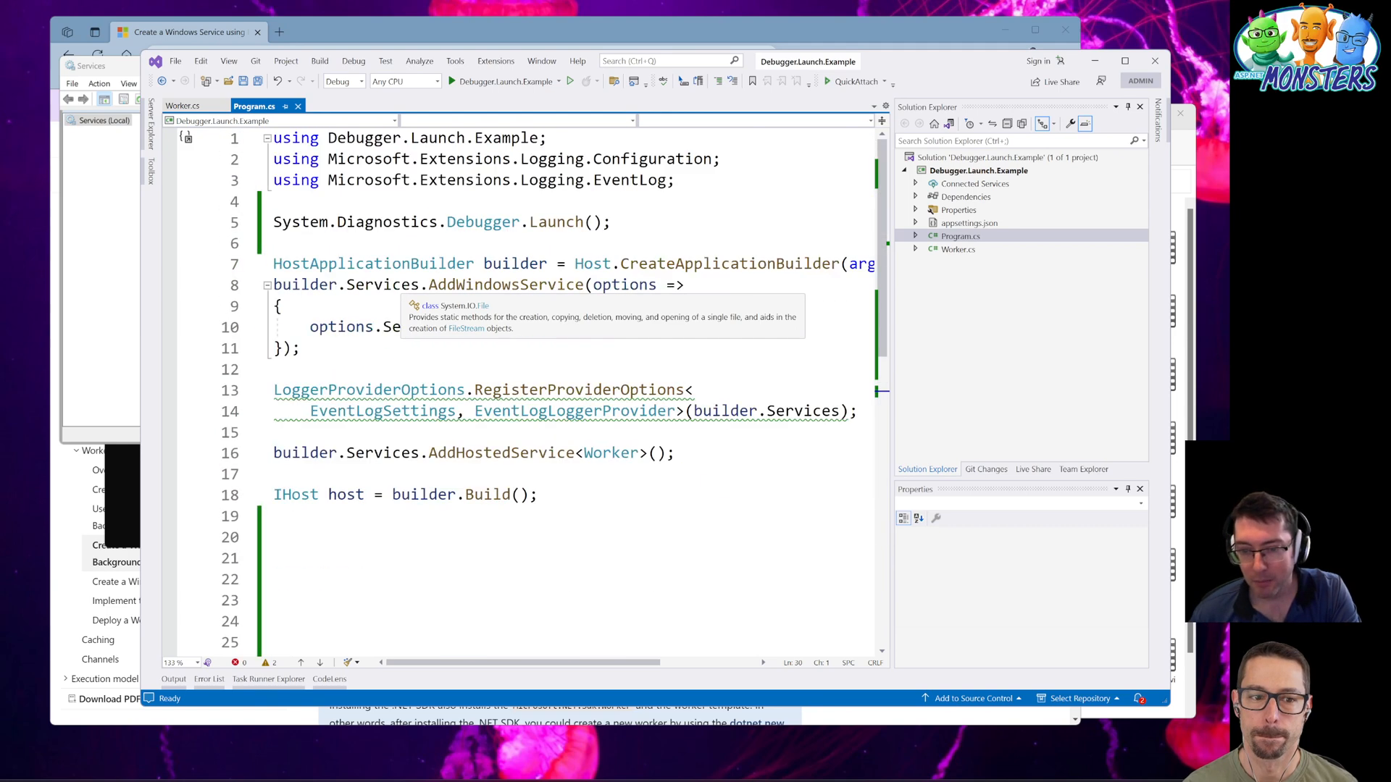